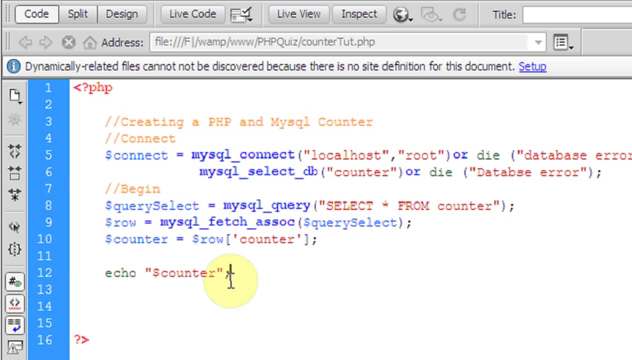
Replace the echo line with the comment //Check if any value is present below the fetch code
text(;)
click(350, 288)
text(//)
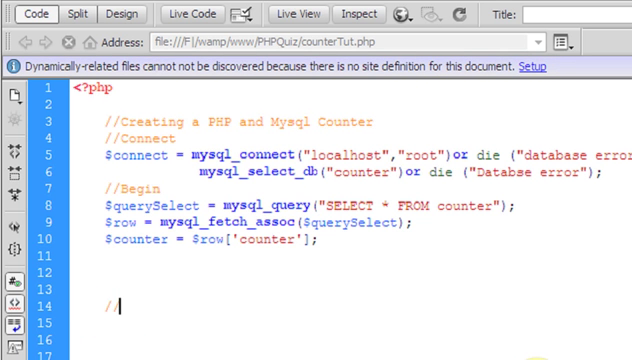
text(Check if a)
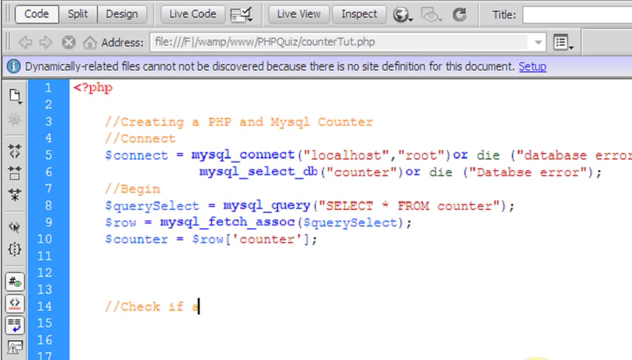
text(any value is prese)
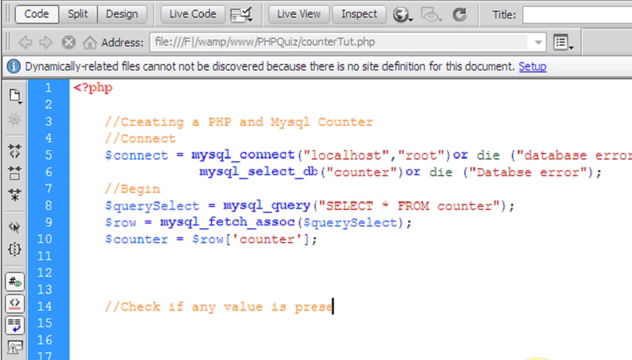
text(nt)
click(350, 324)
text(if)
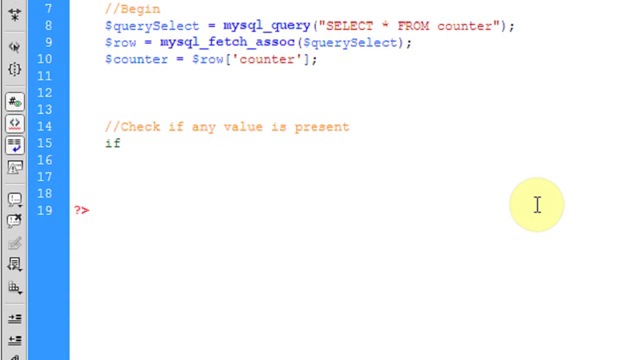
Write if (empty($counter)){ } with $counter = 1; inside the braces
text((empty)
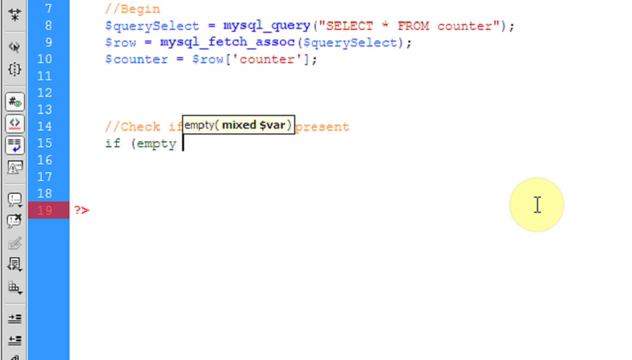
text(()))
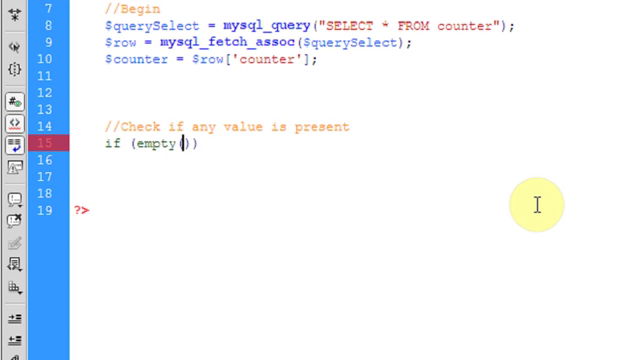
text($counter)
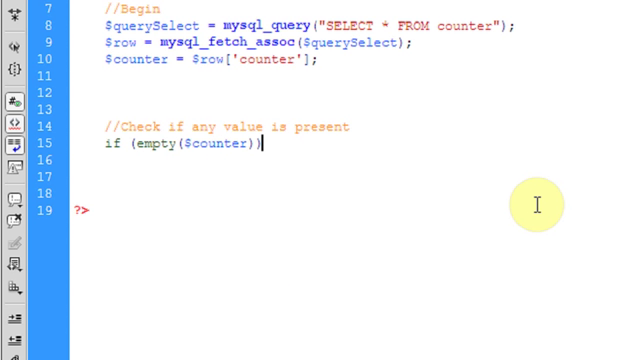
text({)
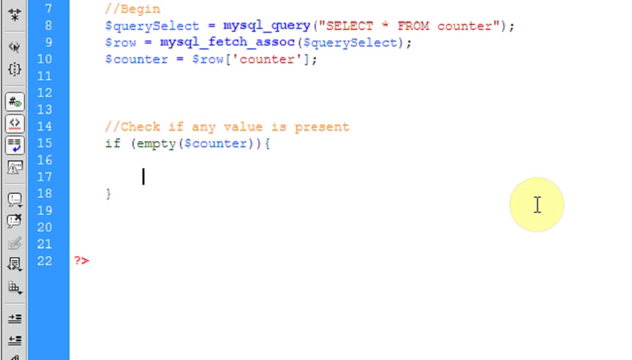
text($counter = 1;)
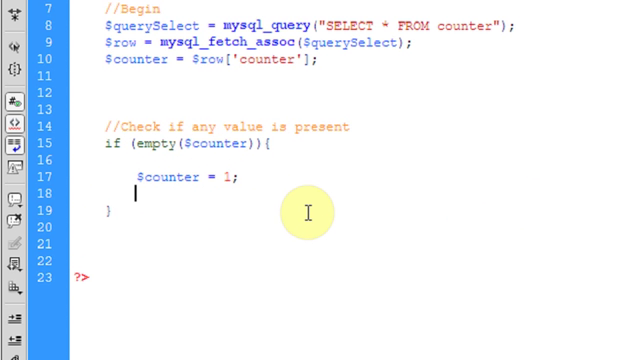
Add $insert = mysql_query("INSERT INTO counter VALUES('$counter')"); inside the if block
text($ins)
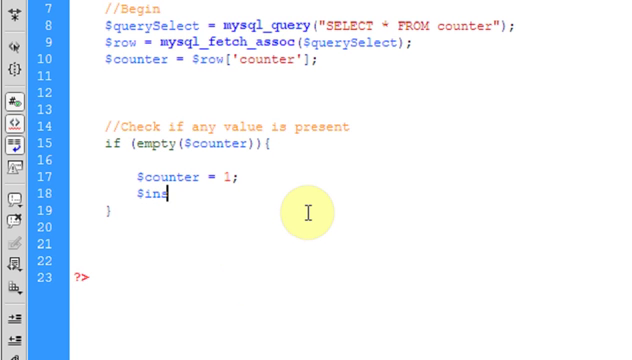
text(ert = mysql_)
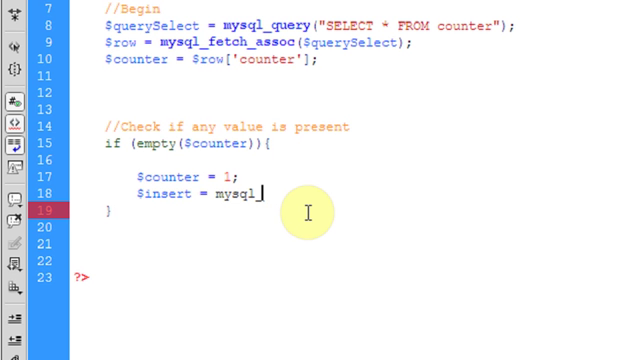
text(query)
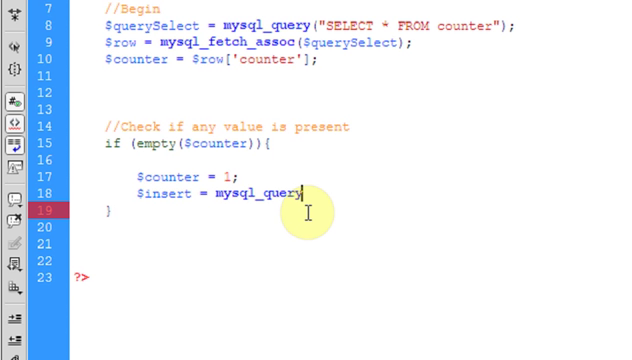
text(();)
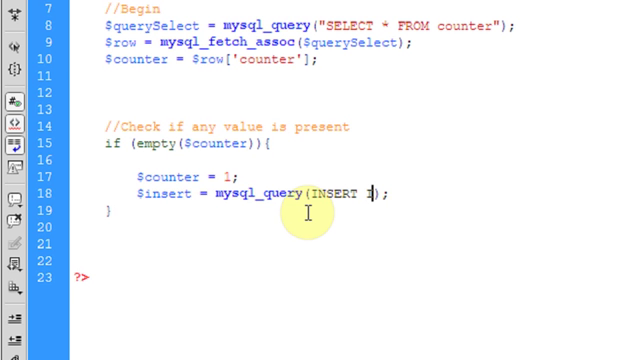
text(NTO count)
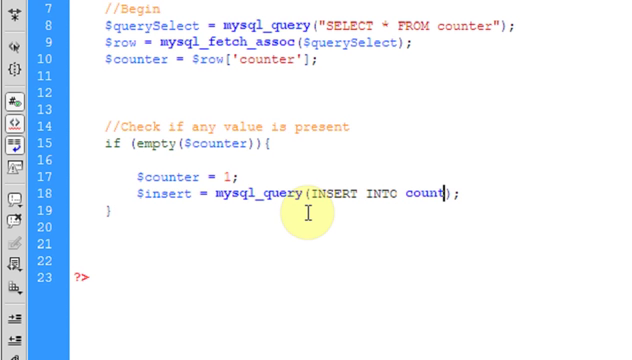
text(er VA)
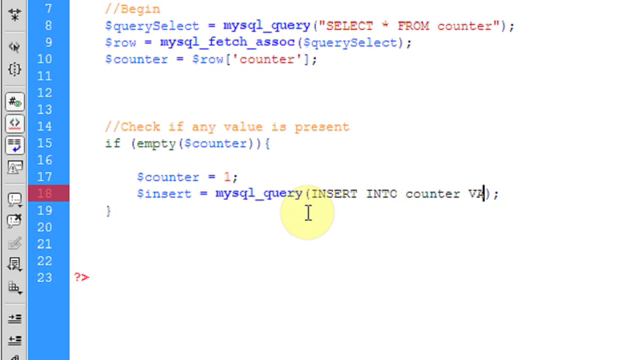
text(ALUES)
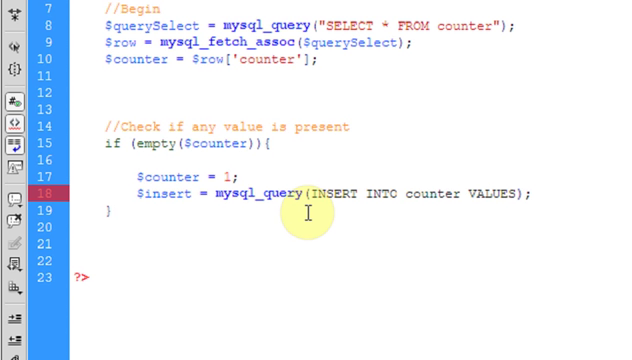
text(())
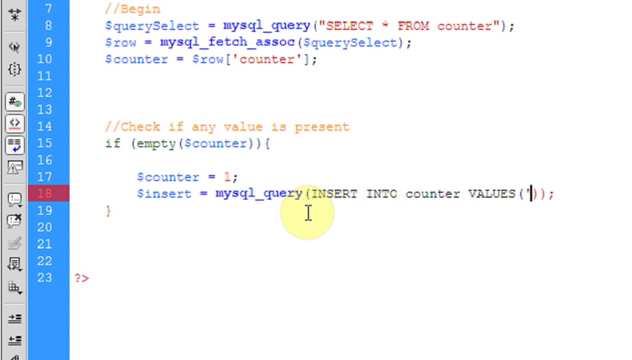
text($c)
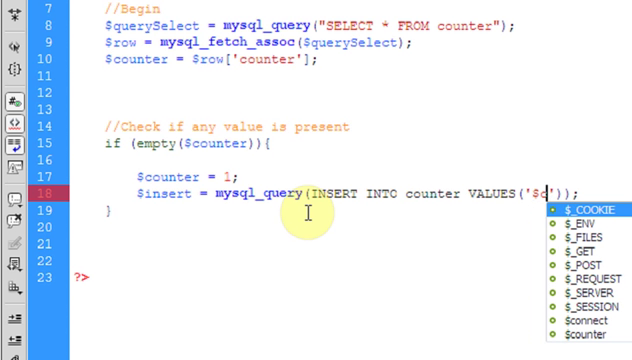
text(ounter)
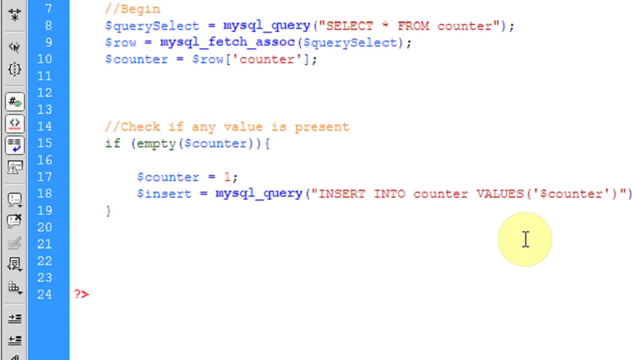
Write echo "$counter"; below the if block's closing brace
text(echo)
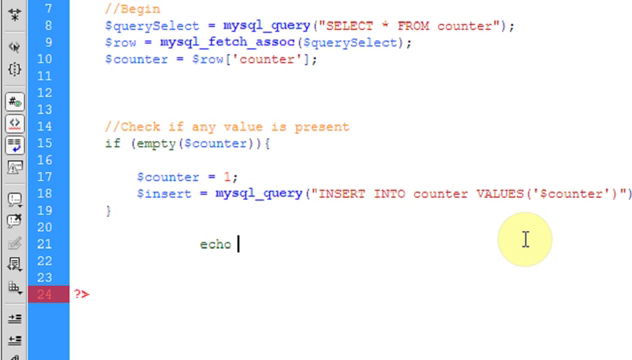
text("$counter";)
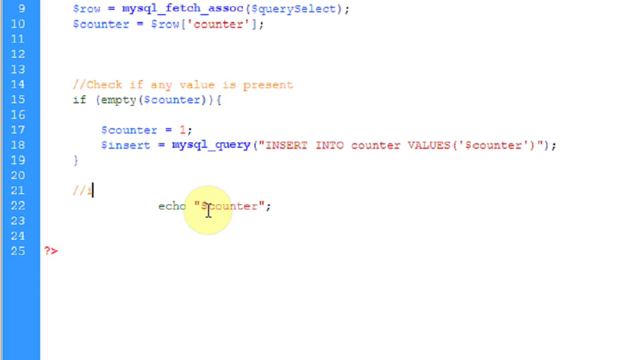
Write the comment //increment data at every refresh before the $add = $counter+1 logic
text(ncrement)
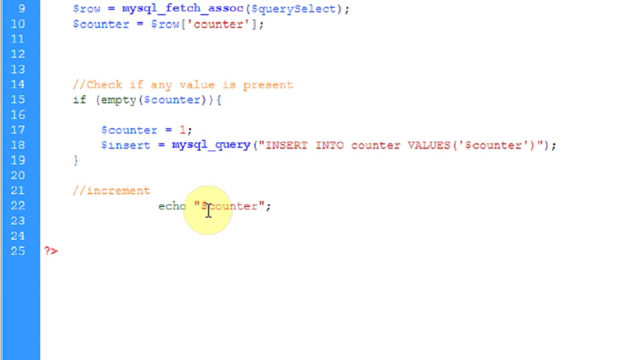
text(dataa)
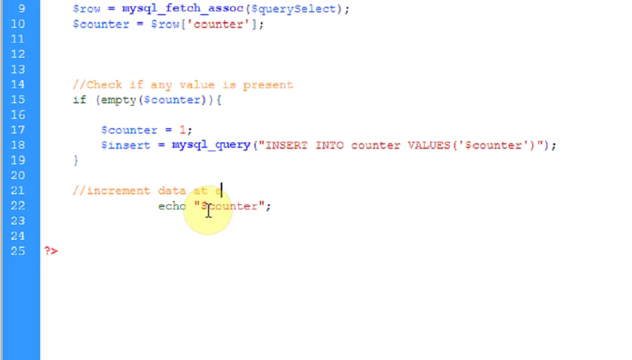
text(every refresh)
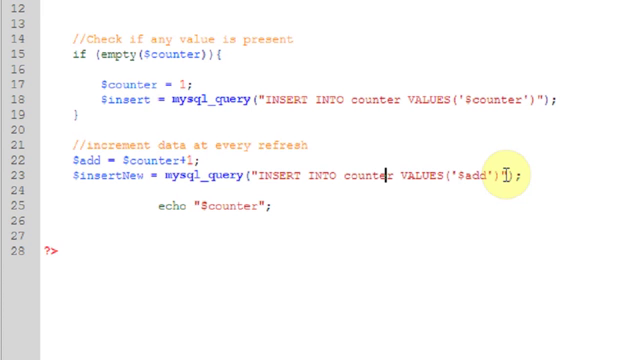
Replace the $insertNew INSERT statement with UPDATE counter SET counter='$add'
double_click(280, 176)
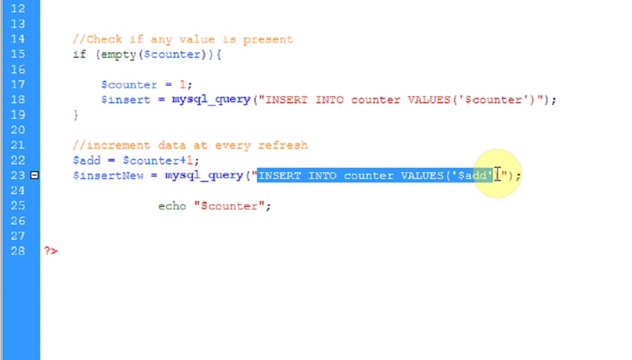
key(Delete)
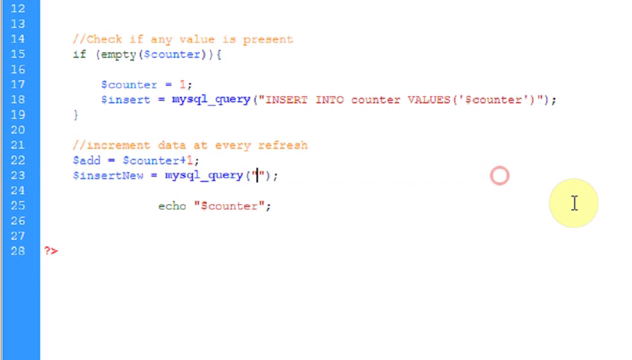
text(UPDATE)
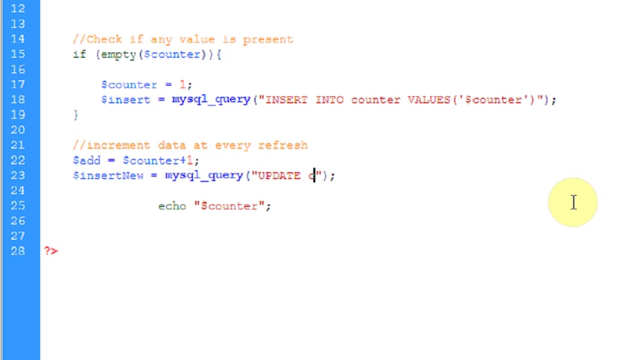
text(counter SE)
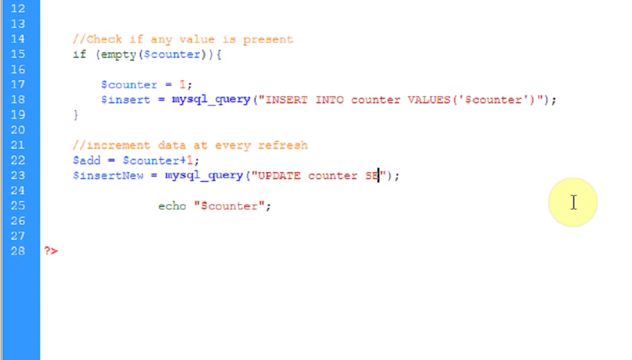
text(counter=')
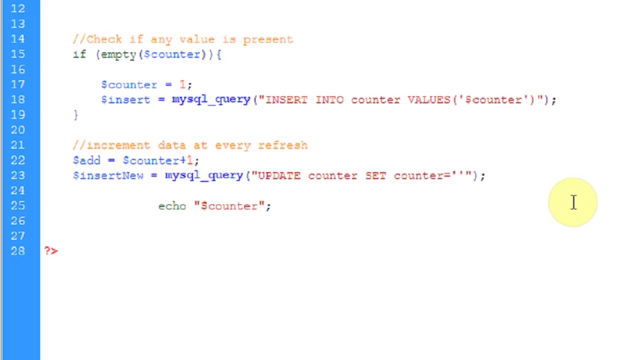
text($a)
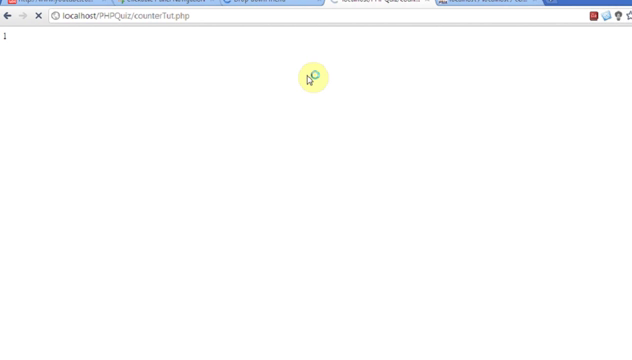
Reload localhost/PHPQuiz/counter7ut.php in Chrome so the count rises to 3
click(36, 24)
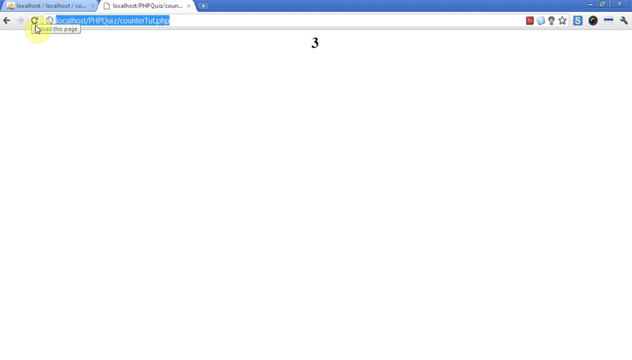